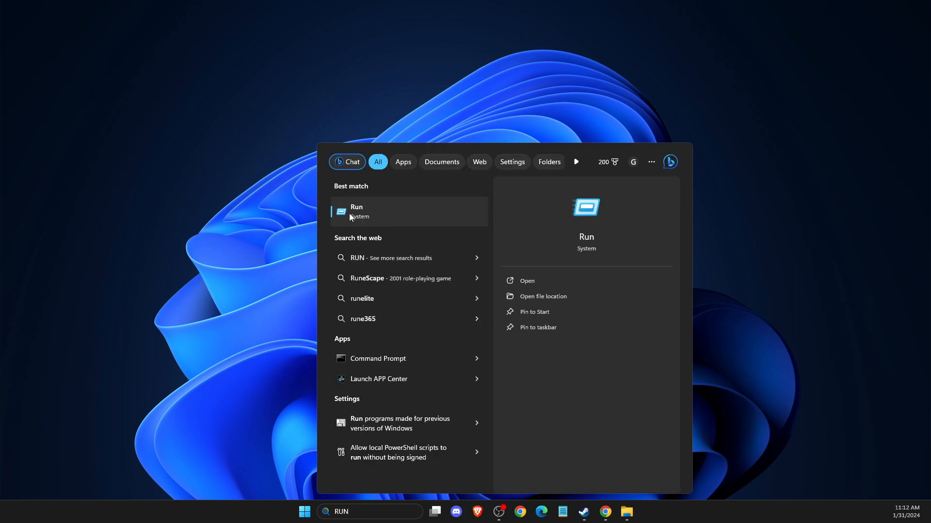
Launch the Run box from Windows Search with %LOCALAPPDATA% as the location.
click(526, 280)
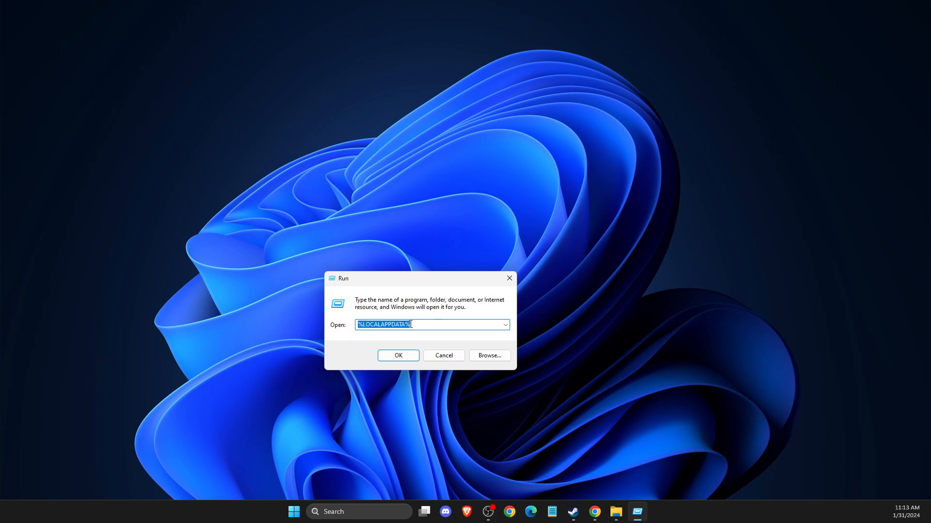
Open AppData\Local, delete the Pal folder, and close File Explorer.
click(397, 355)
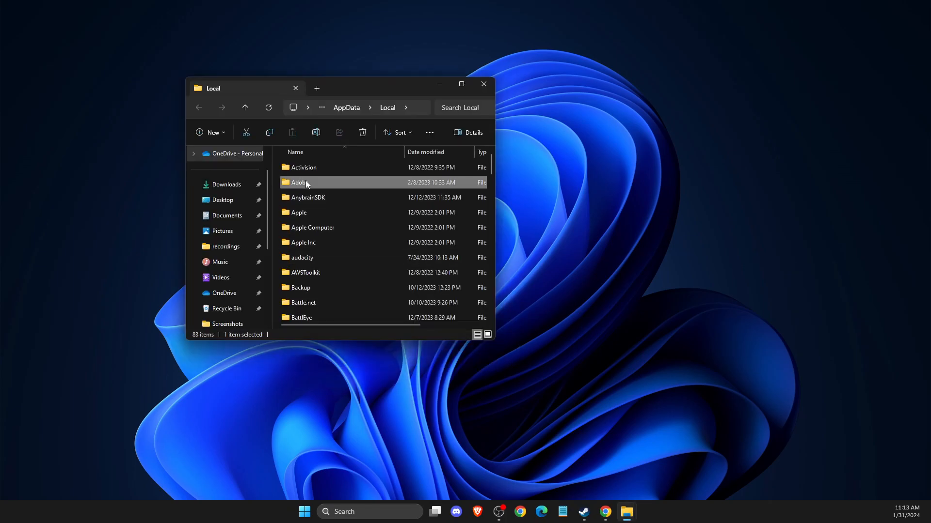
scroll(down, 3)
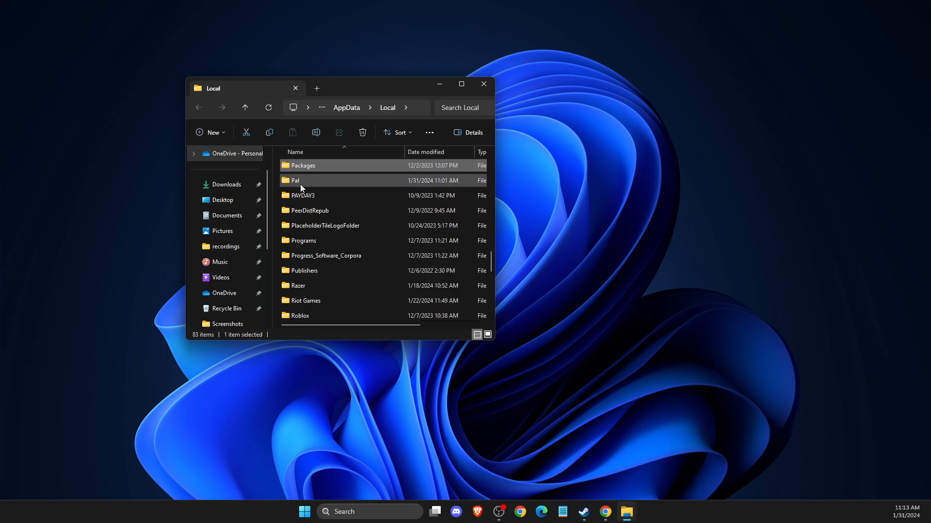
mouse_move(299, 185)
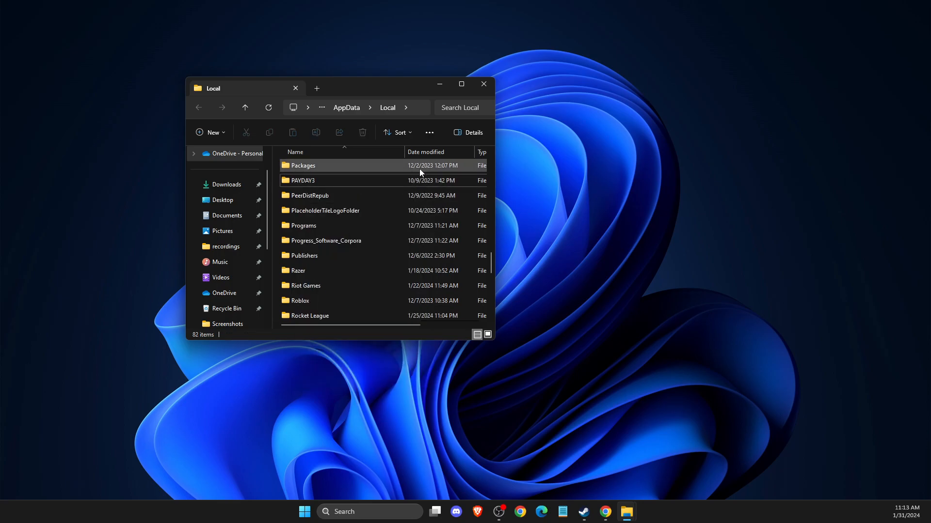
click(483, 84)
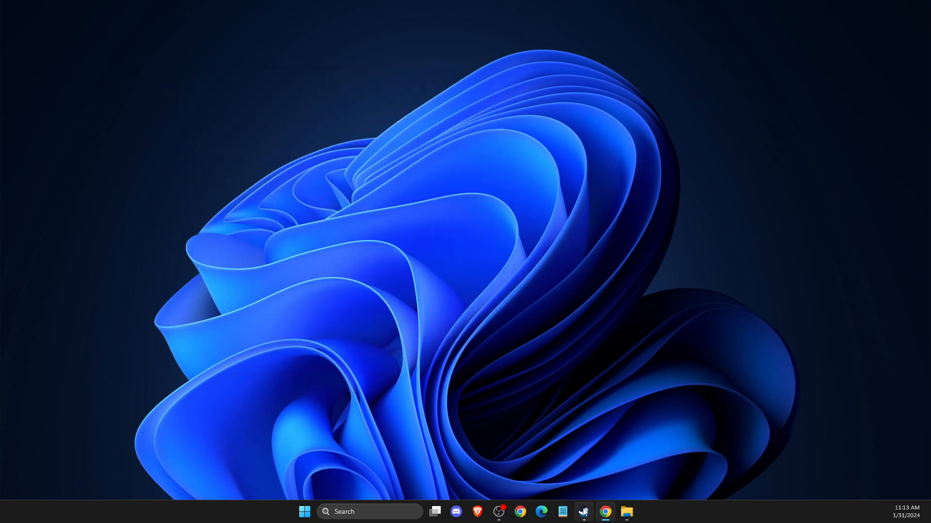
Verify Palworld's installed game files in Steam, close its properties, and minimize Steam.
click(582, 512)
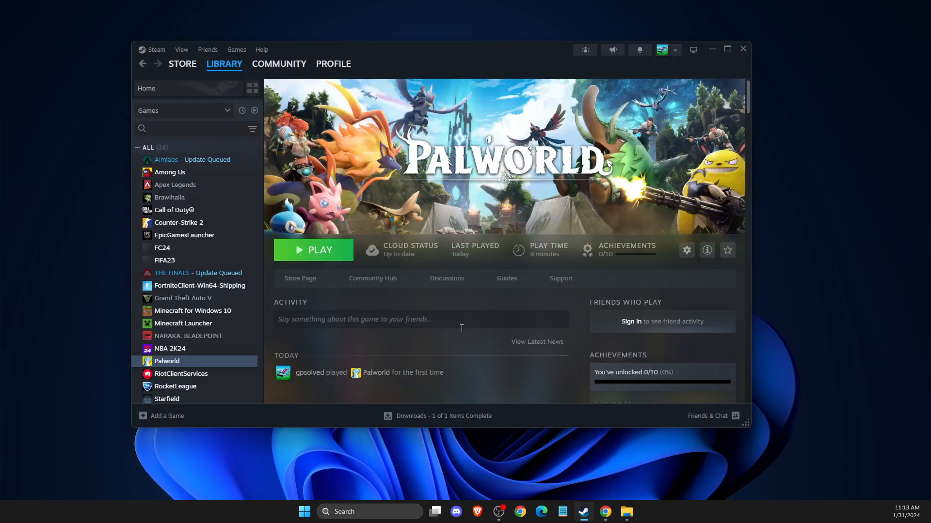
mouse_move(458, 334)
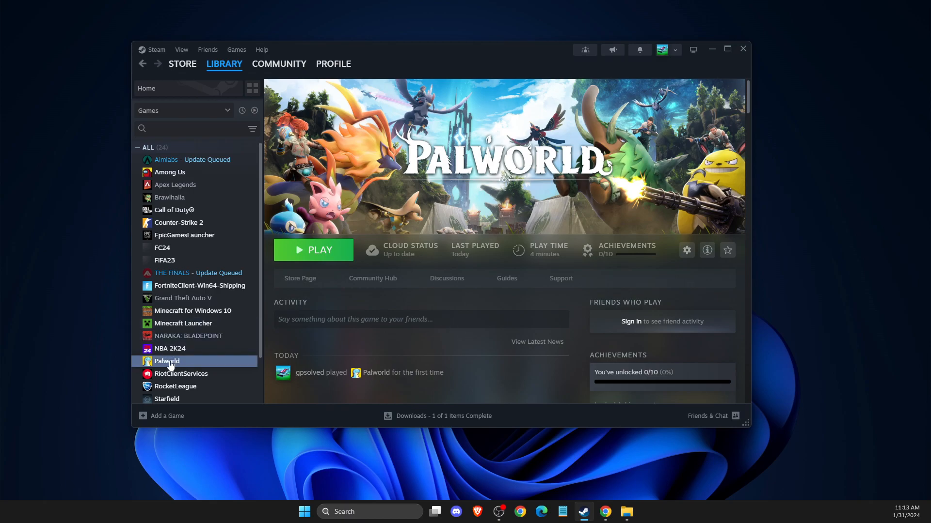
mouse_move(195, 359)
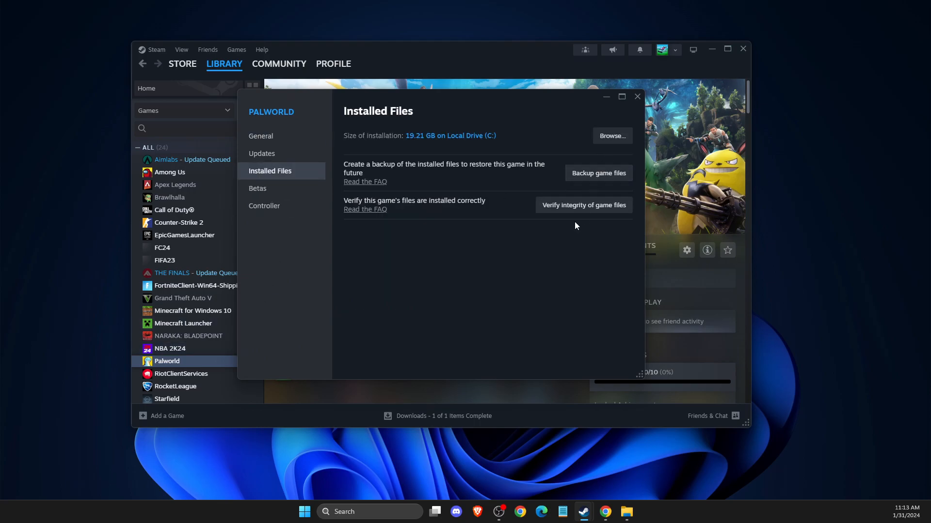
mouse_move(573, 215)
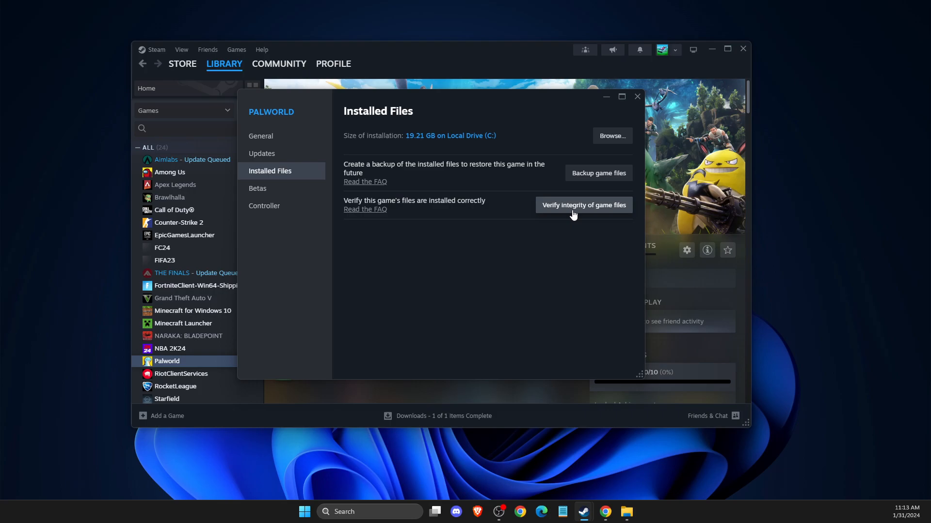
mouse_move(638, 96)
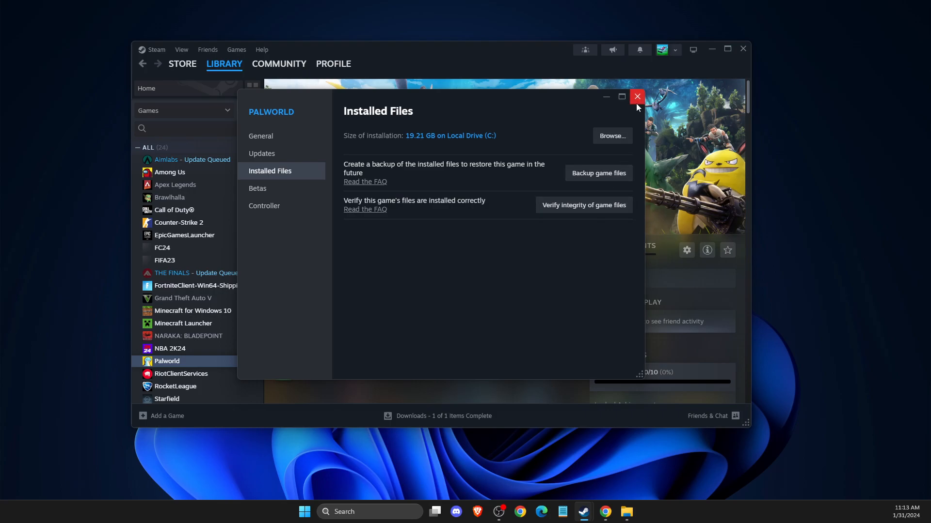
click(637, 96)
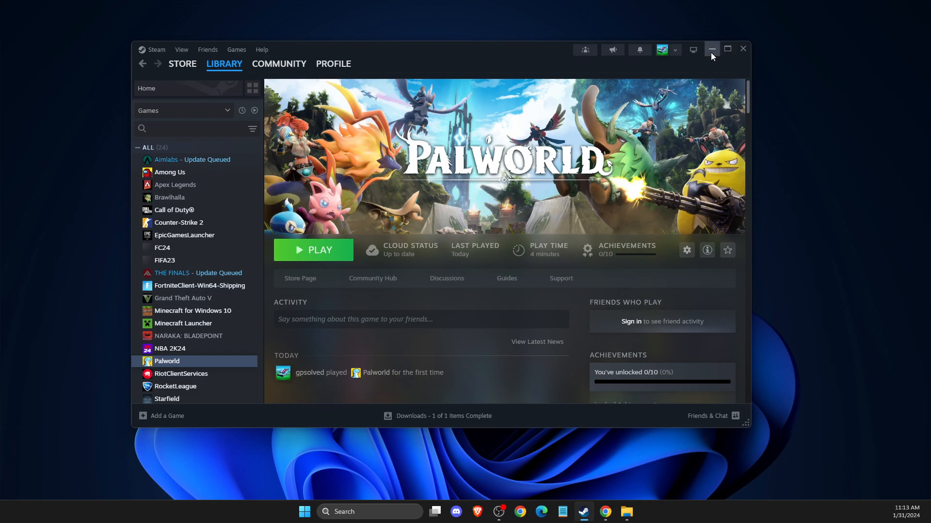
click(712, 49)
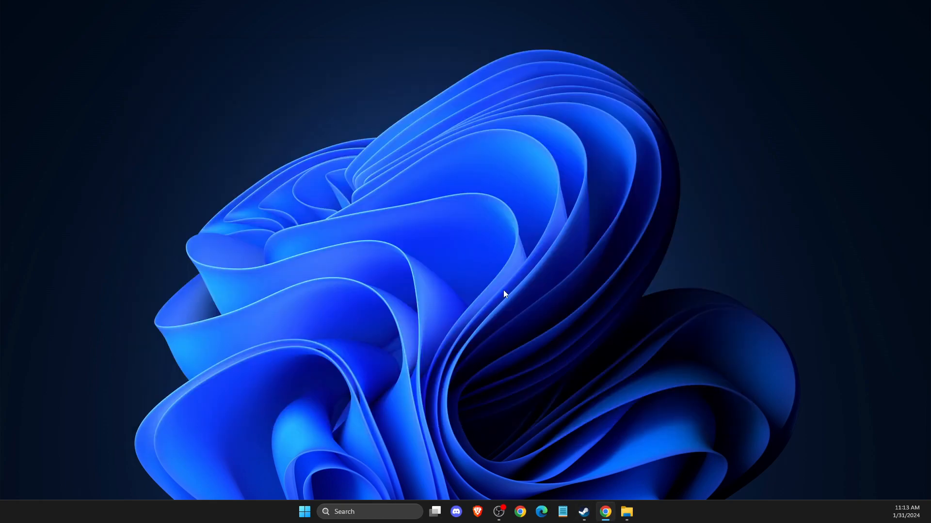
mouse_move(370, 512)
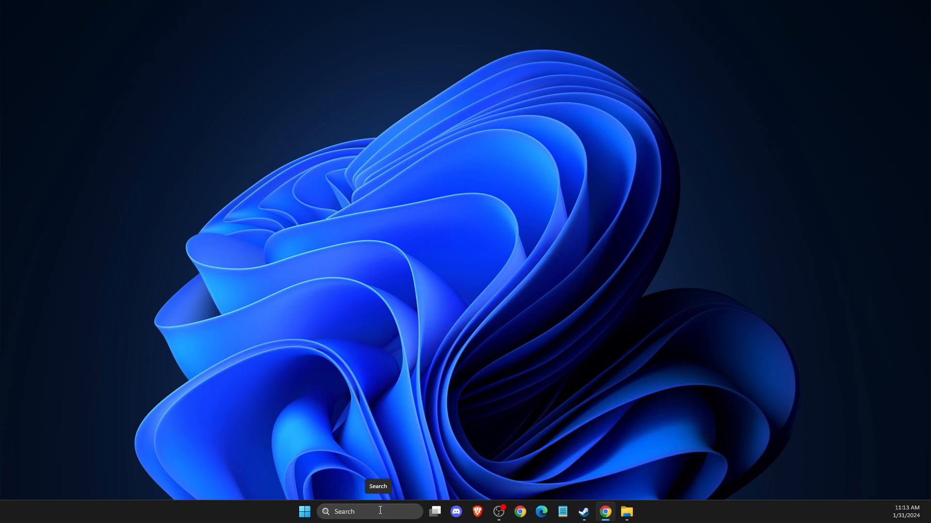
Search 'CMD' and run Command Prompt as administrator.
text(CMD)
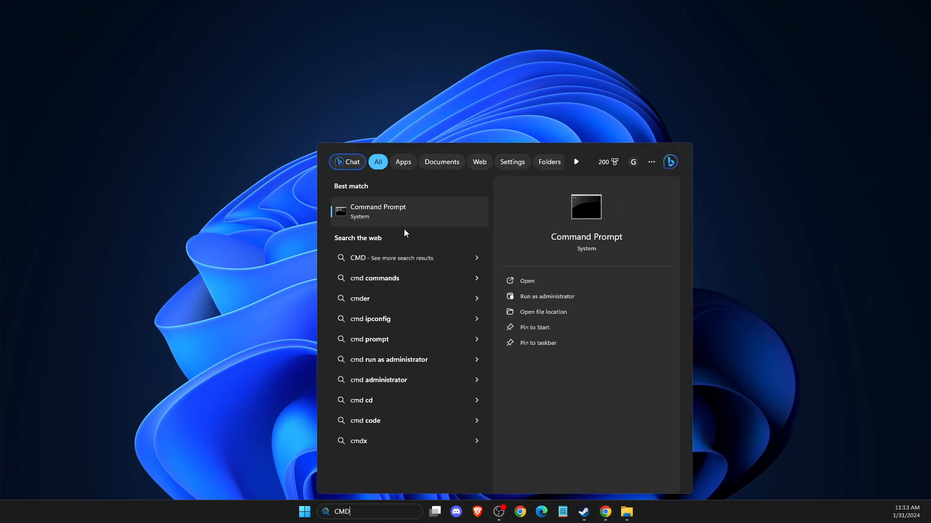
click(546, 296)
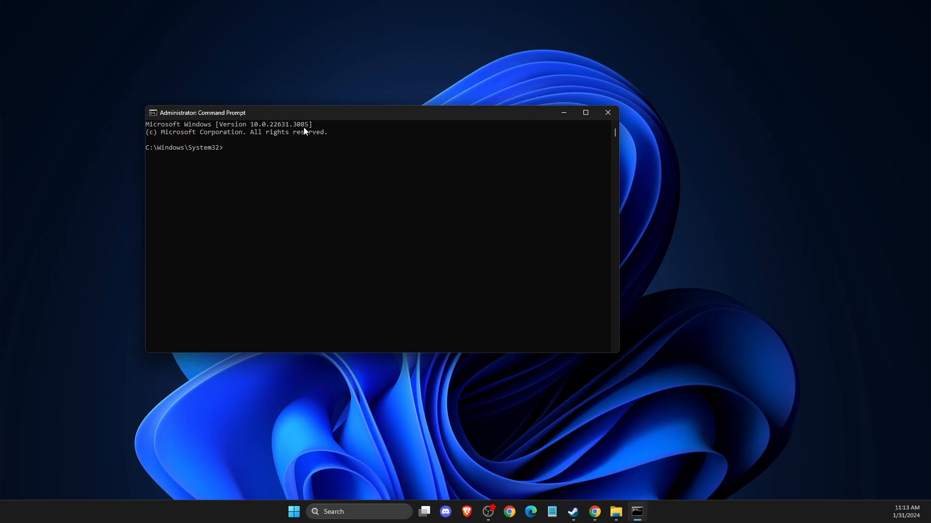
mouse_move(379, 168)
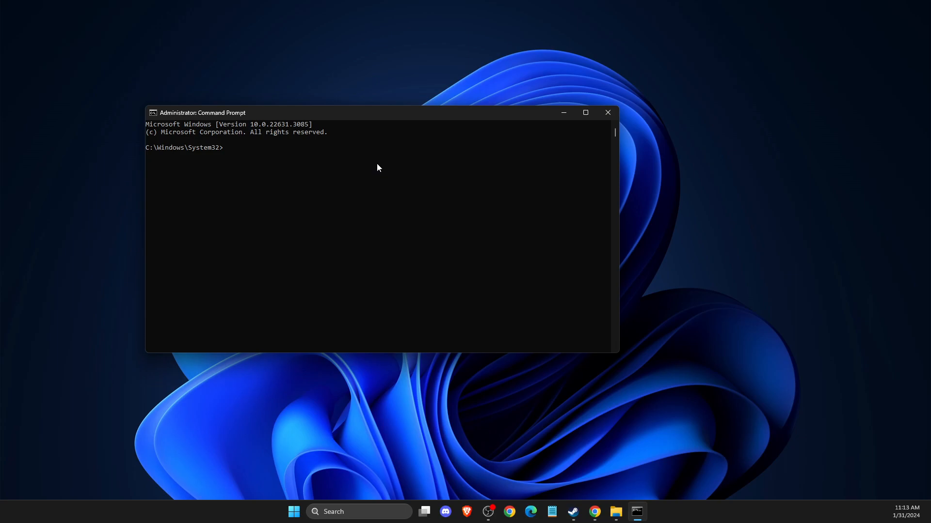
Run ipconfig /flushdns, then netsh winsock reset in the admin Command Prompt.
text(ipconfig /flush)
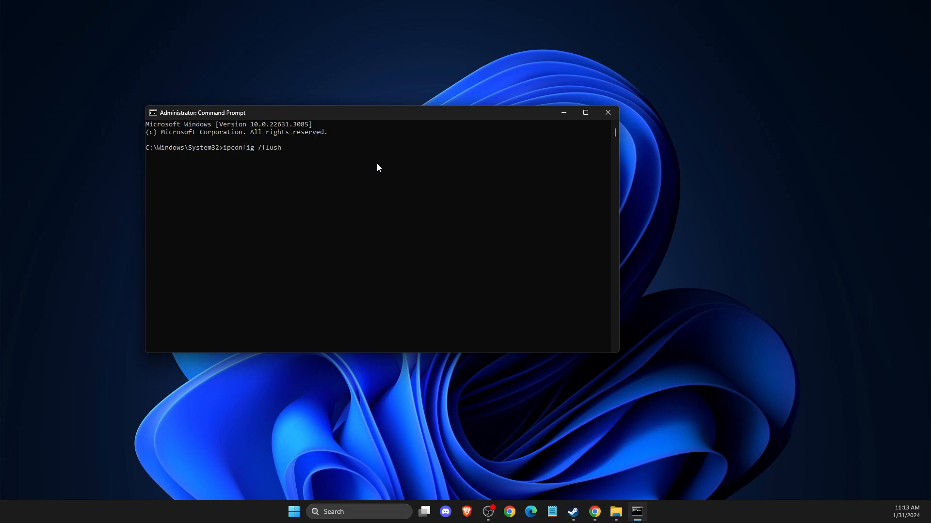
key(Return)
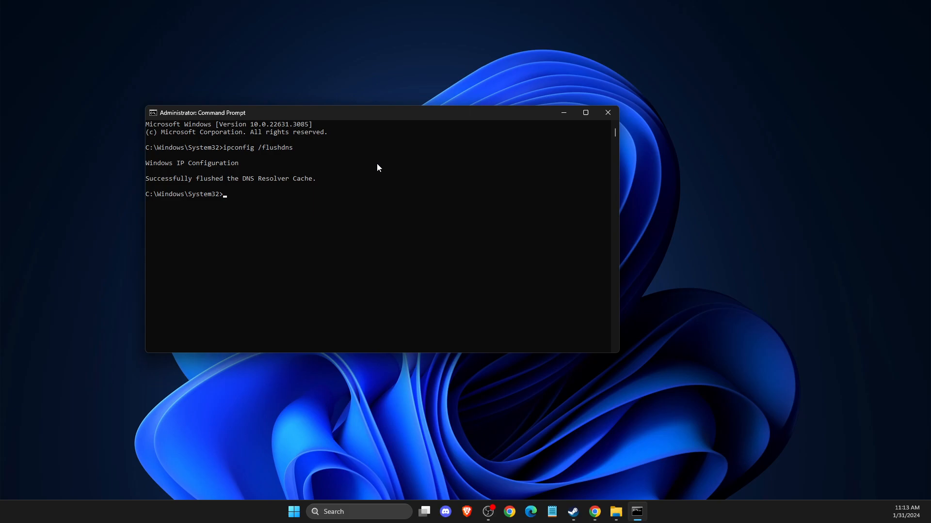
text(netsh)
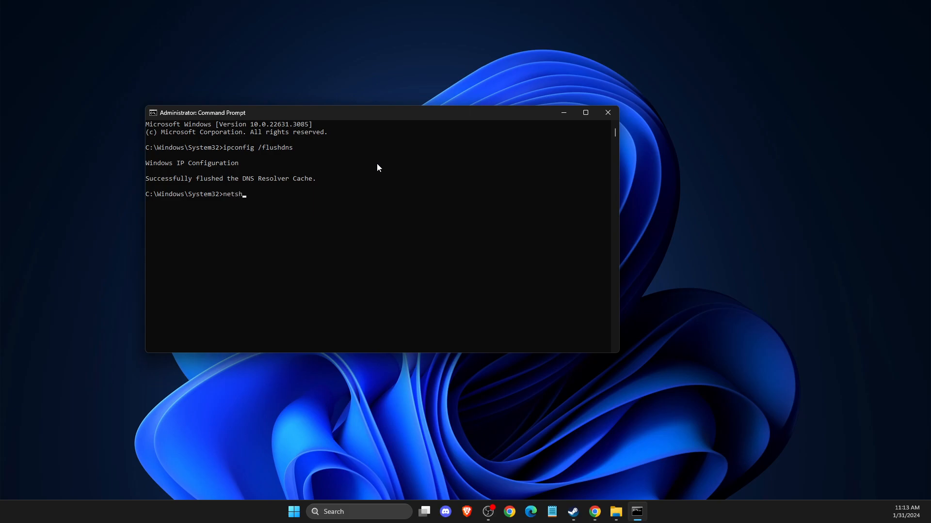
text(winsock reset)
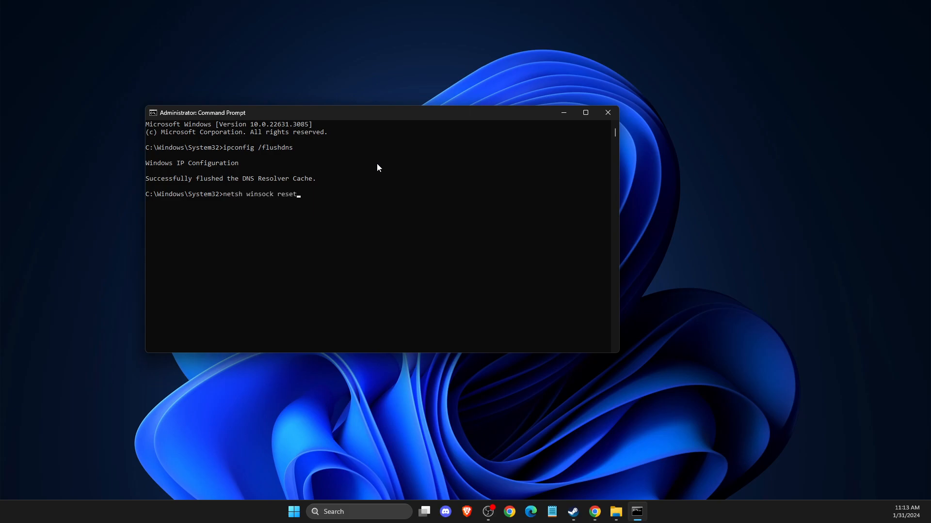
key(Return)
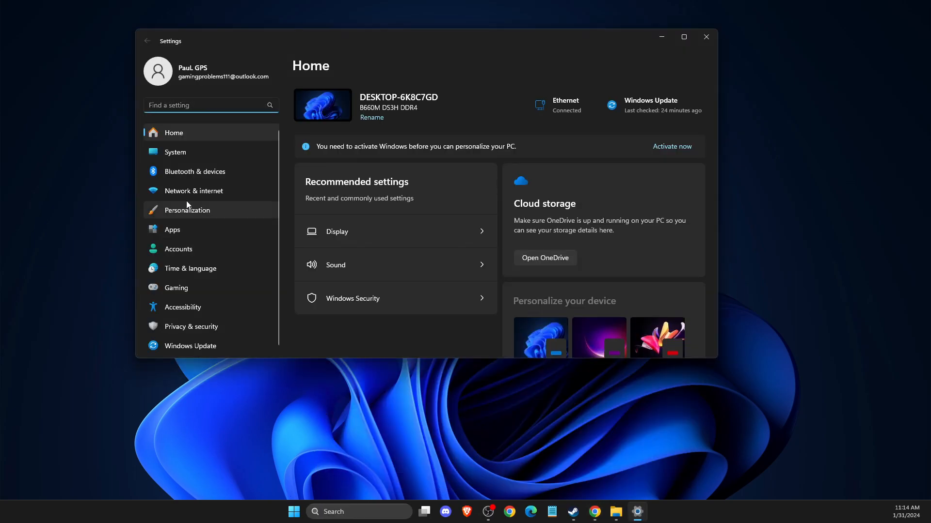
Open Network & internet > Advanced network settings, expand Ethernet, and edit More adapter options.
click(193, 191)
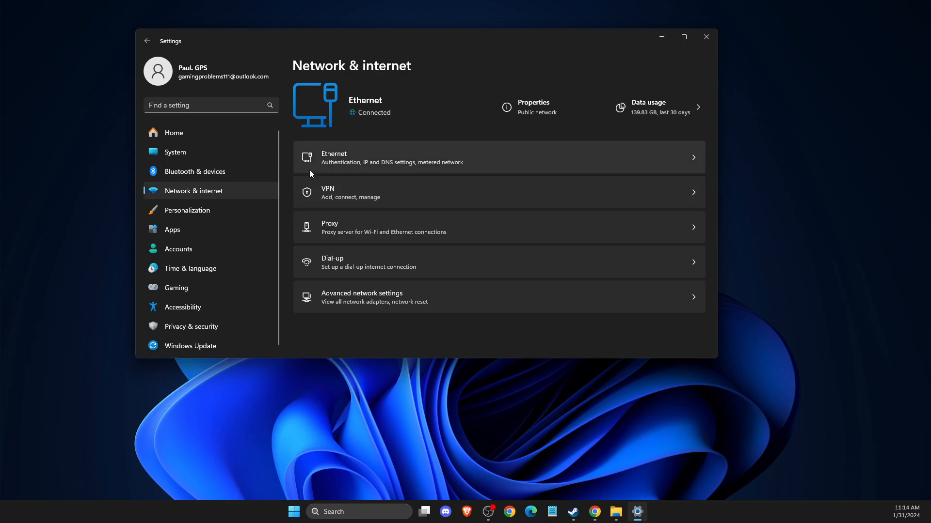
mouse_move(339, 306)
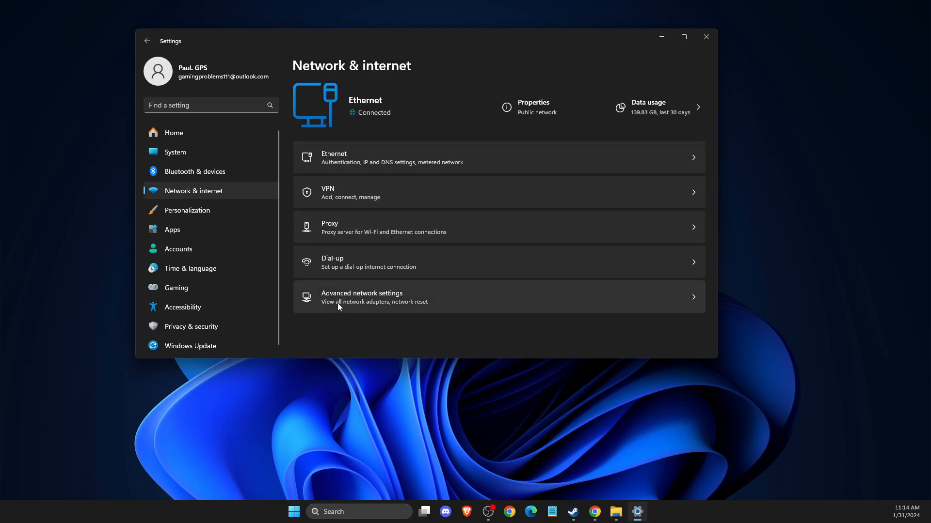
click(361, 297)
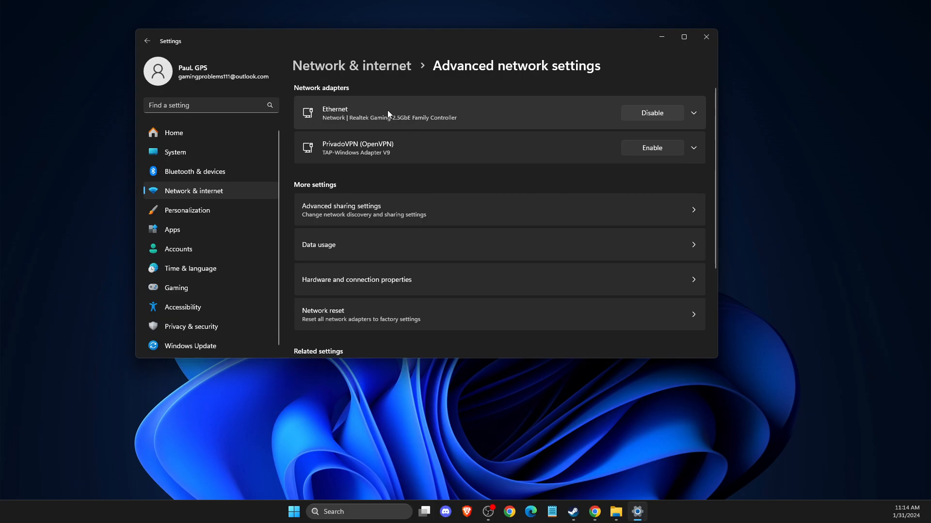
mouse_move(710, 114)
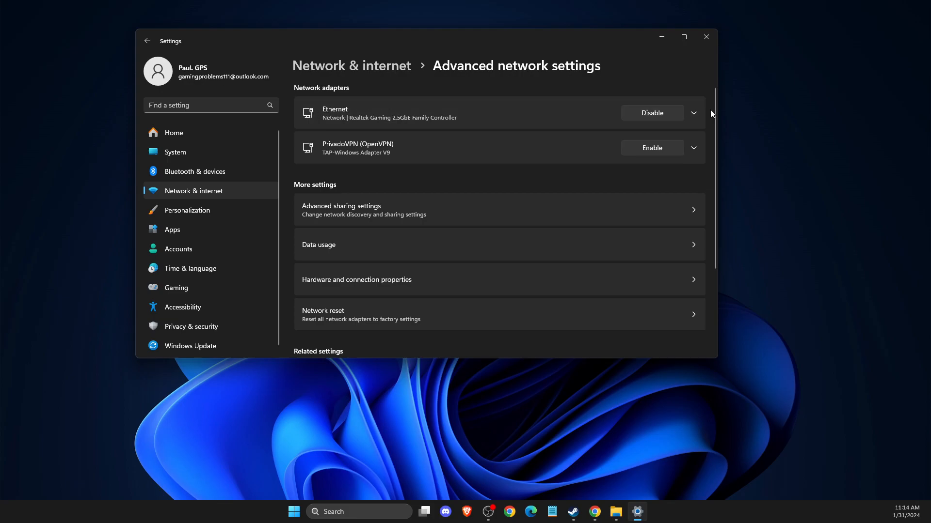
click(692, 113)
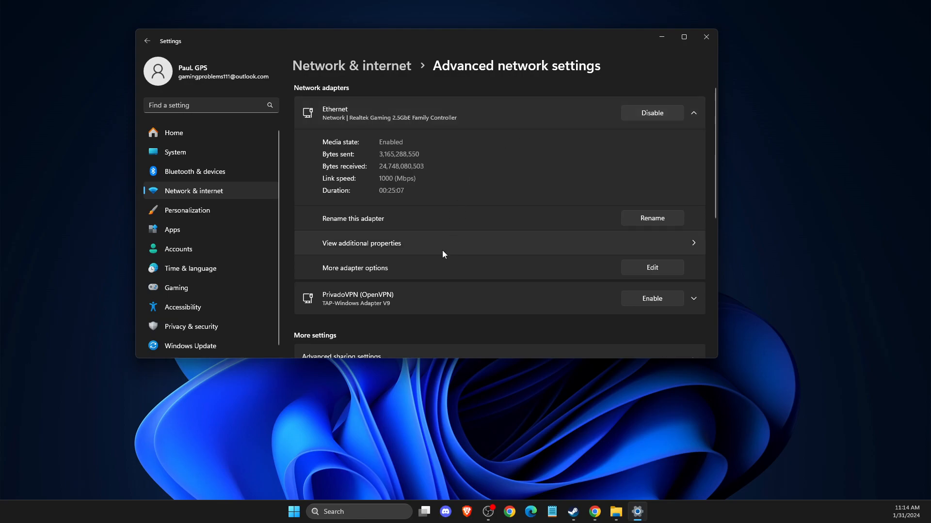
mouse_move(489, 278)
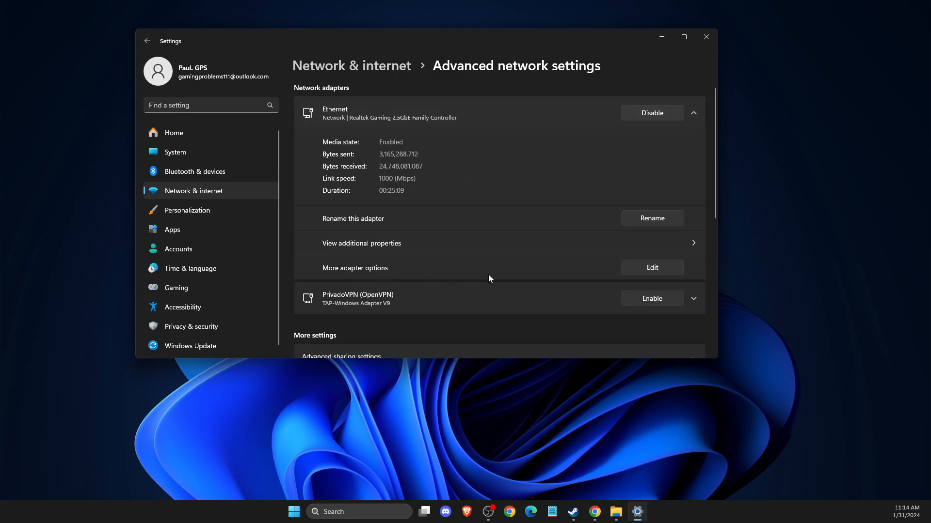
click(651, 267)
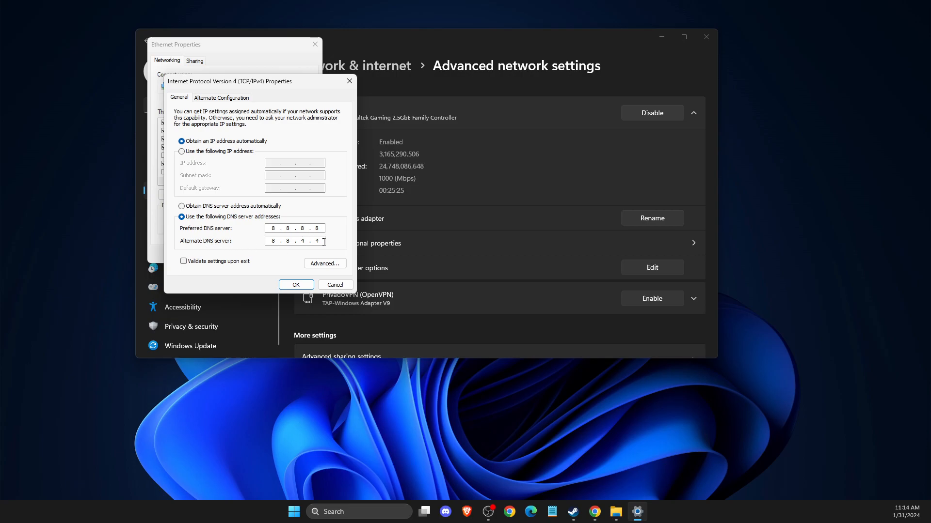
Confirm Ethernet IPv4 DNS servers 8.8.8.8 and 8.8.4.4 with OK.
click(296, 285)
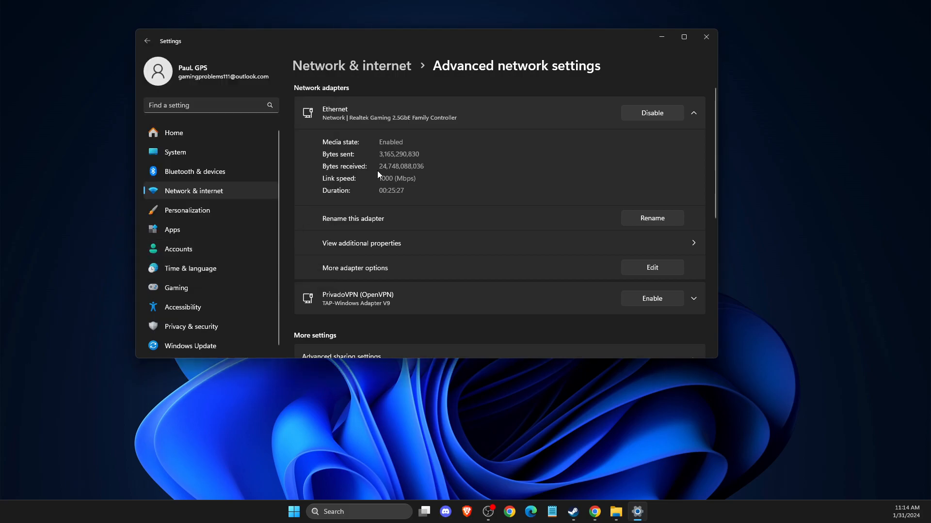
Close the Settings window to return to the desktop.
click(705, 37)
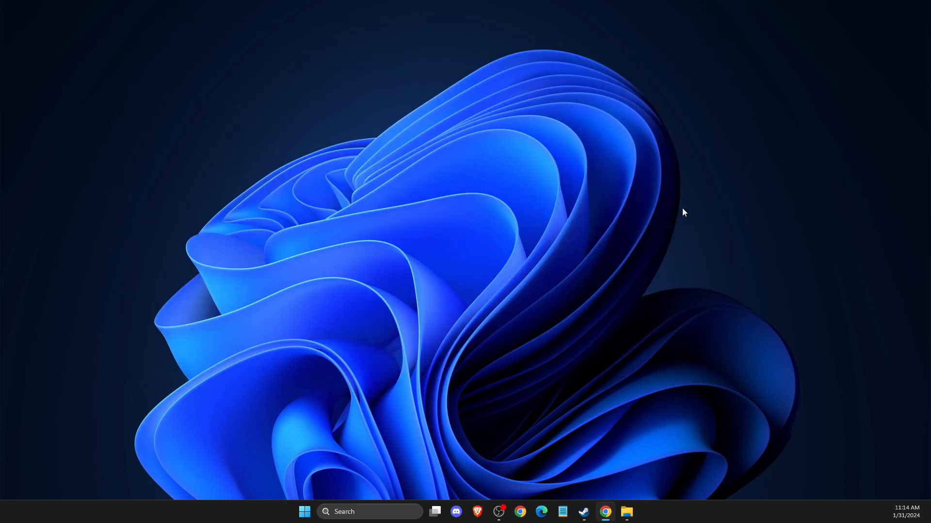
mouse_move(690, 215)
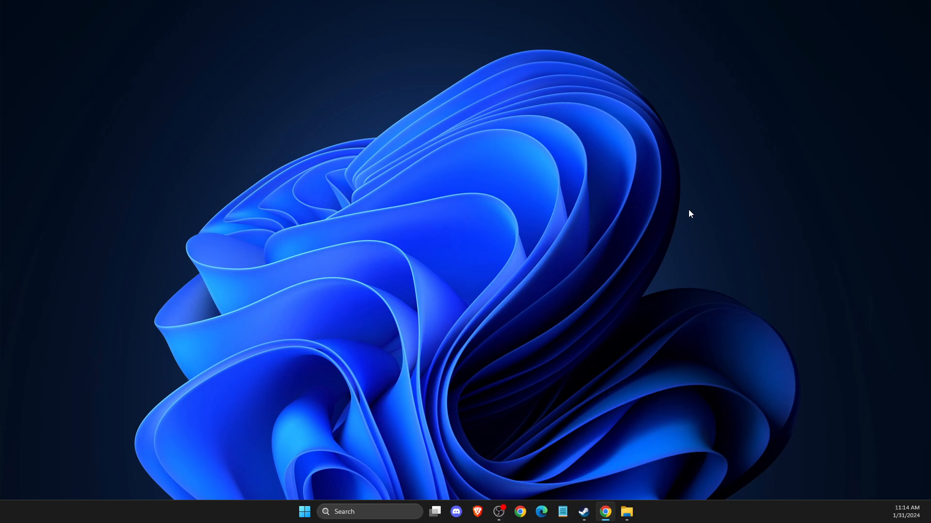
mouse_move(902, 209)
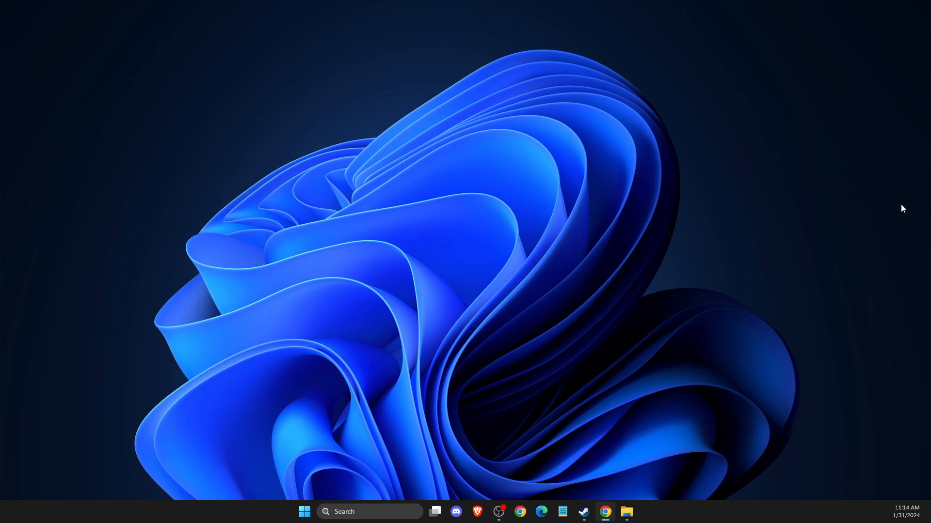